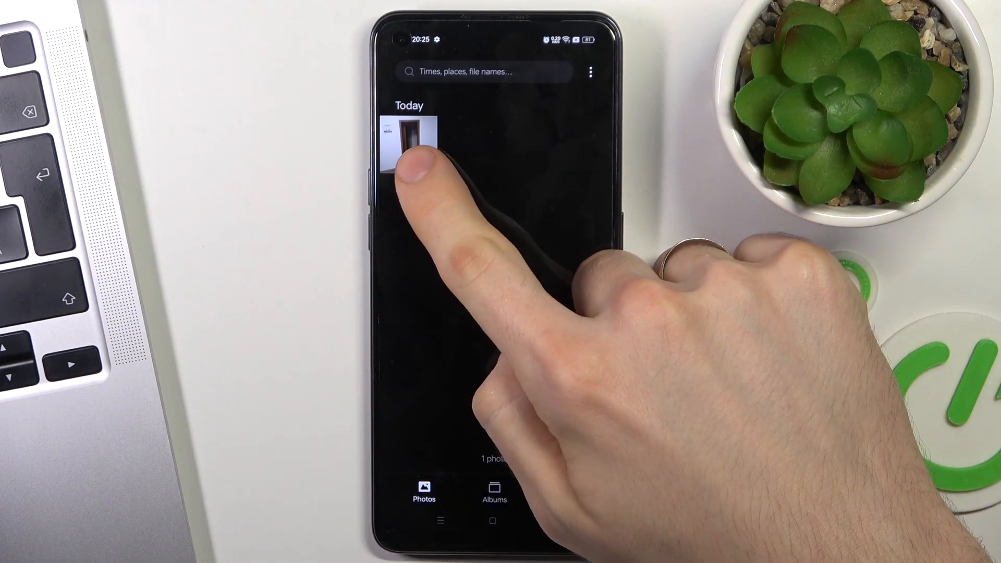
# - Delete today's only photo and acknowledge the 30-day Recently deleted retention notice
pyautogui.click(408, 141)
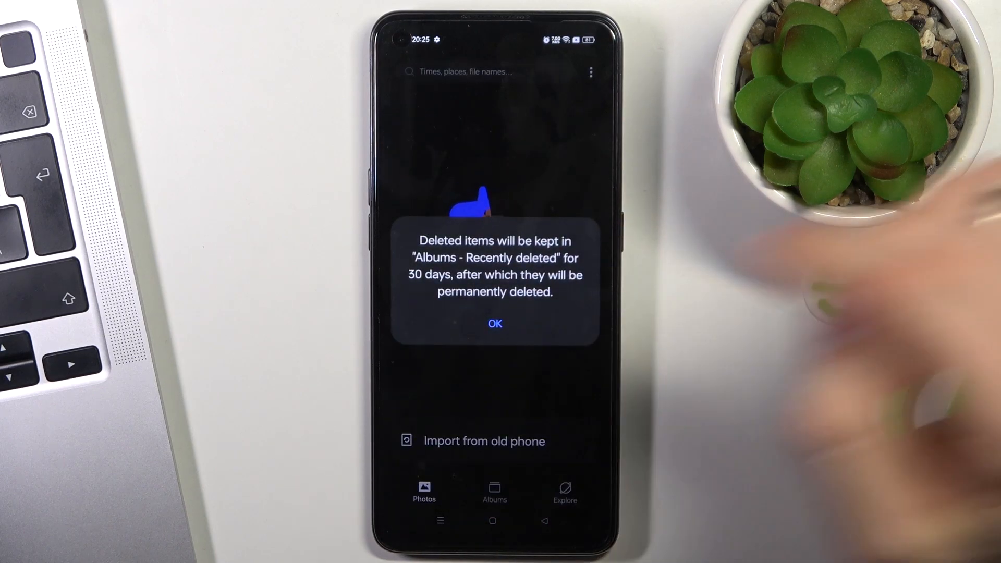
pyautogui.click(494, 323)
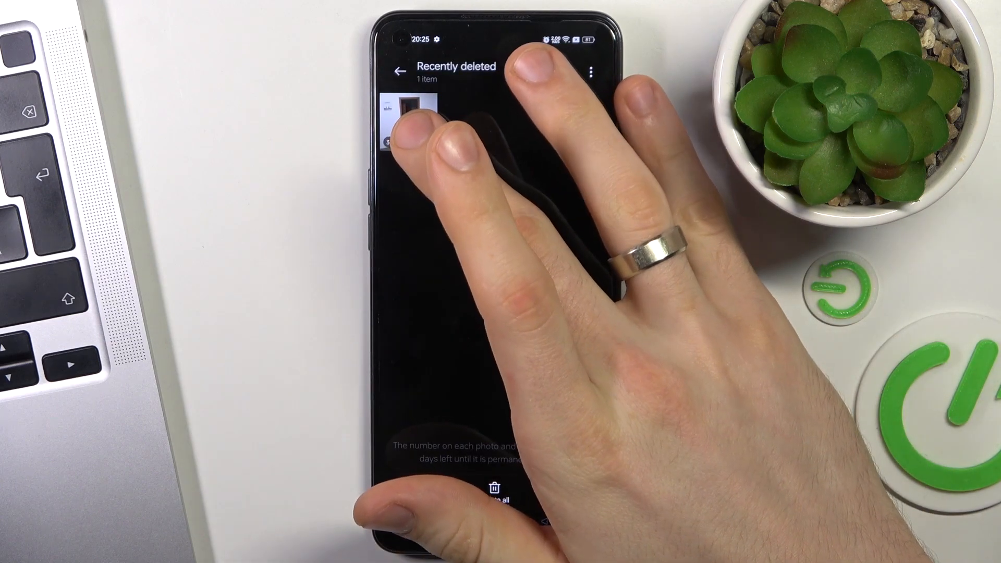
# - Restore the deleted photo and return to the timeline, where it reappears under Today
pyautogui.click(407, 110)
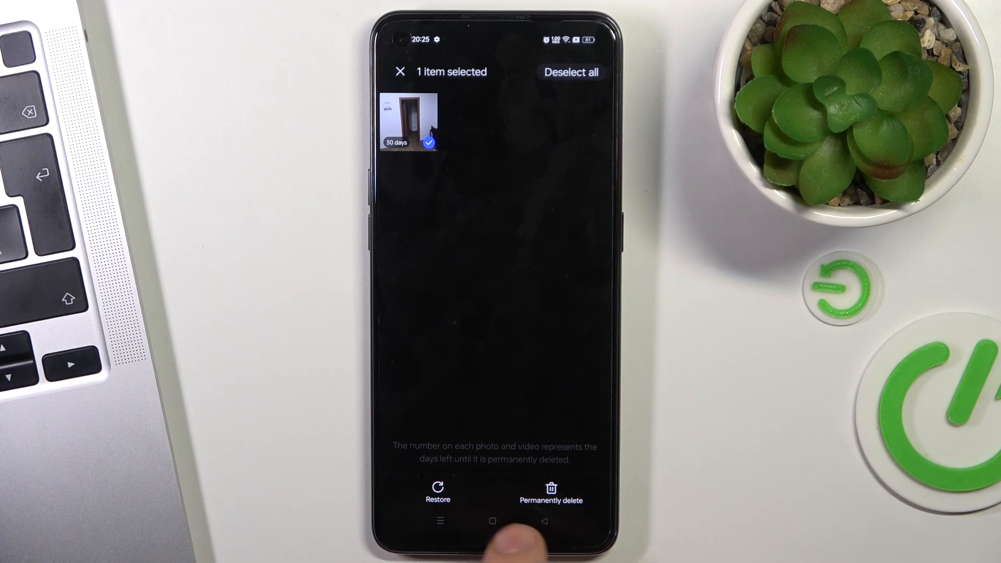
pyautogui.click(550, 492)
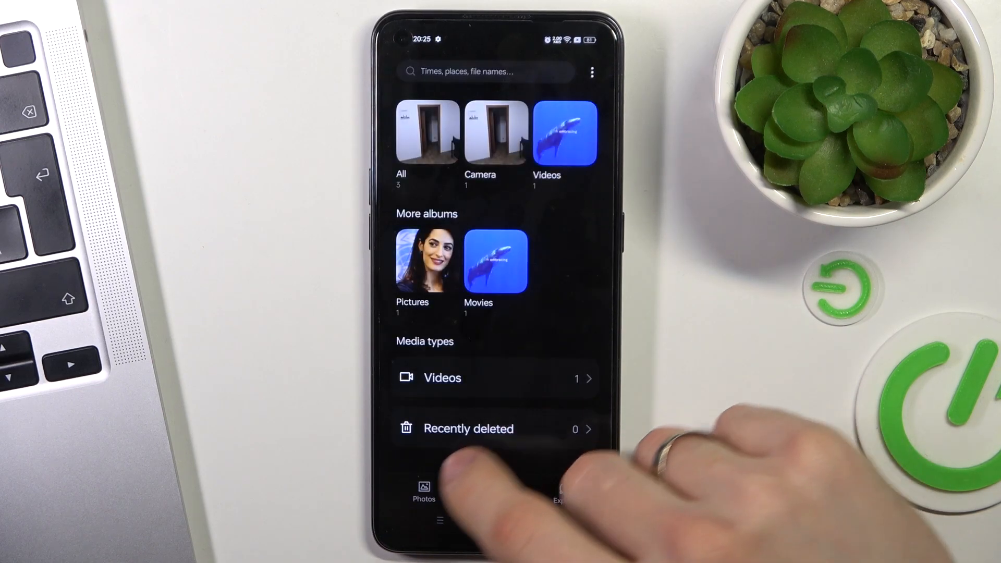
pyautogui.click(424, 490)
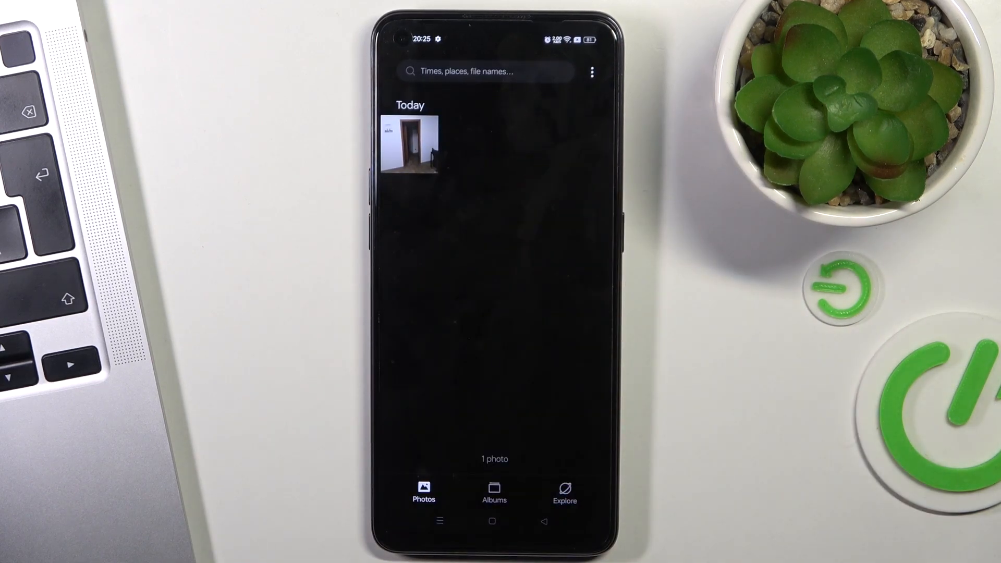